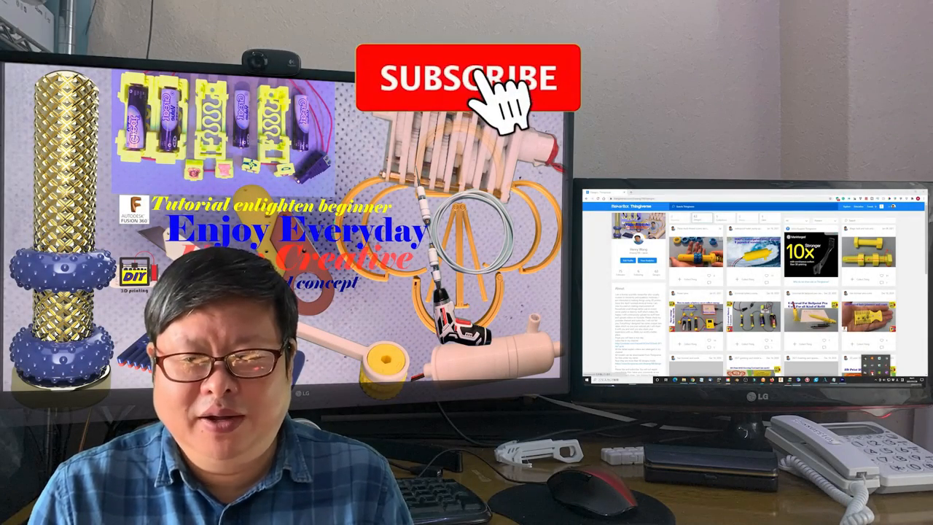
click(468, 78)
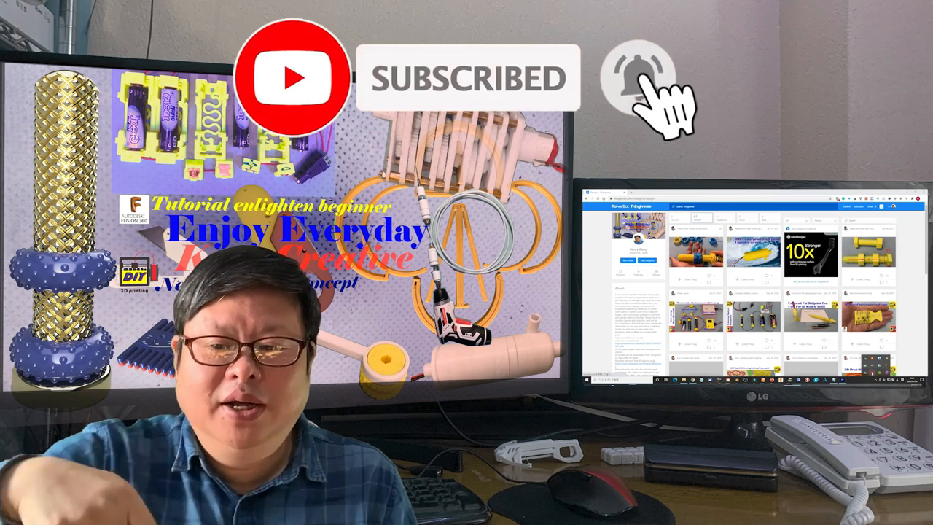